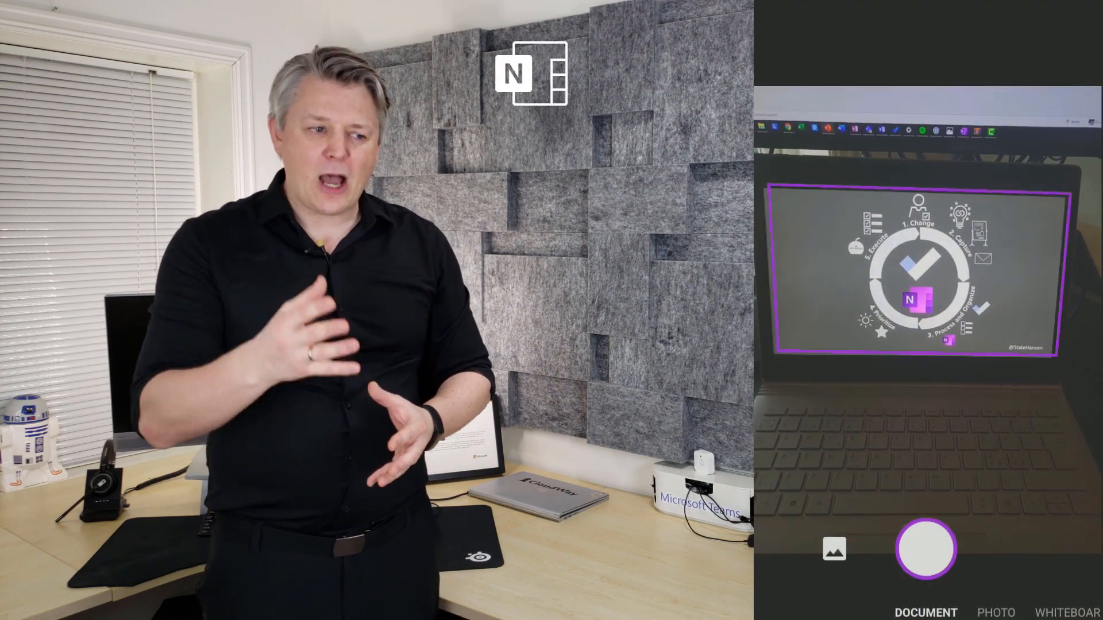
# Step: Capture the laptop screen showing the OneNote workflow diagram and accept the cropped scan
pyautogui.click(924, 548)
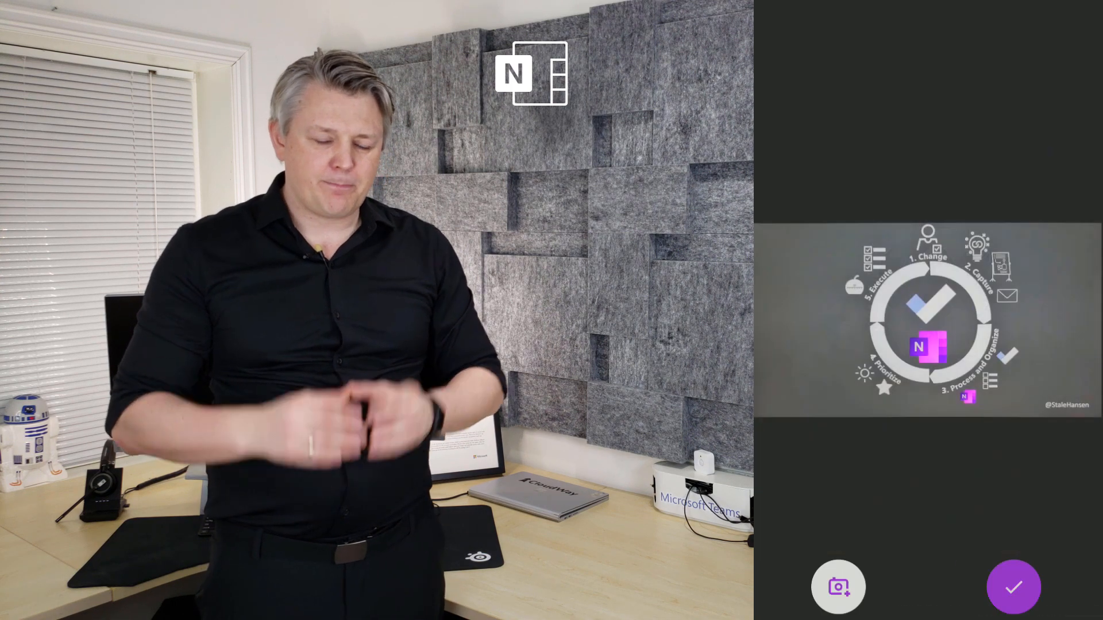
pyautogui.click(1014, 588)
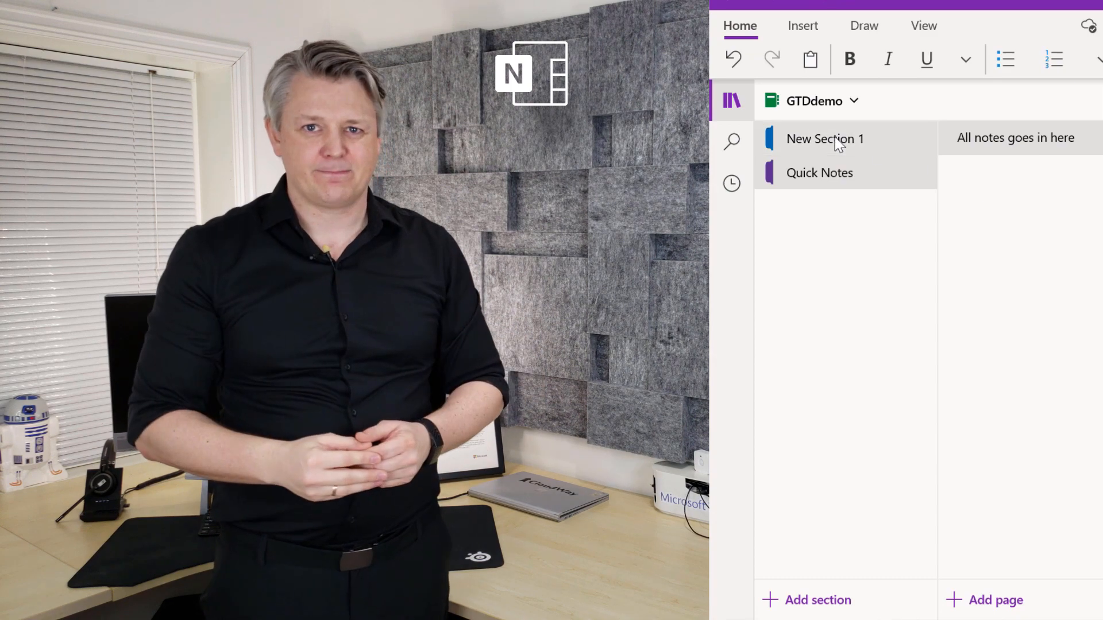
# Step: Bring up the section options (rename, delete) for New Section 1 in GTDdemo
pyautogui.rightClick(839, 139)
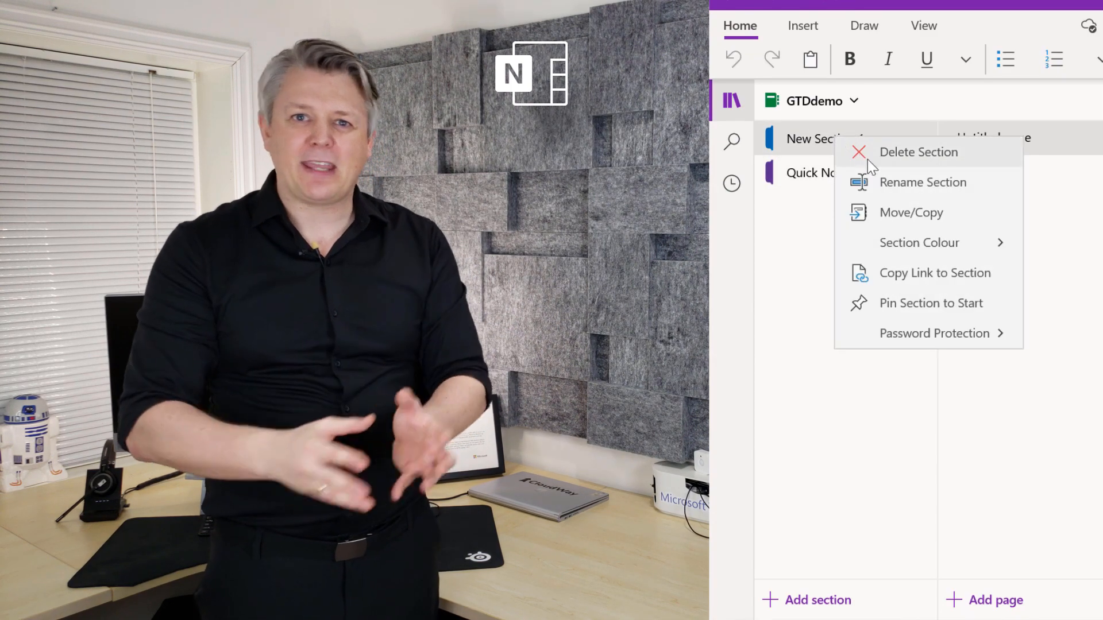